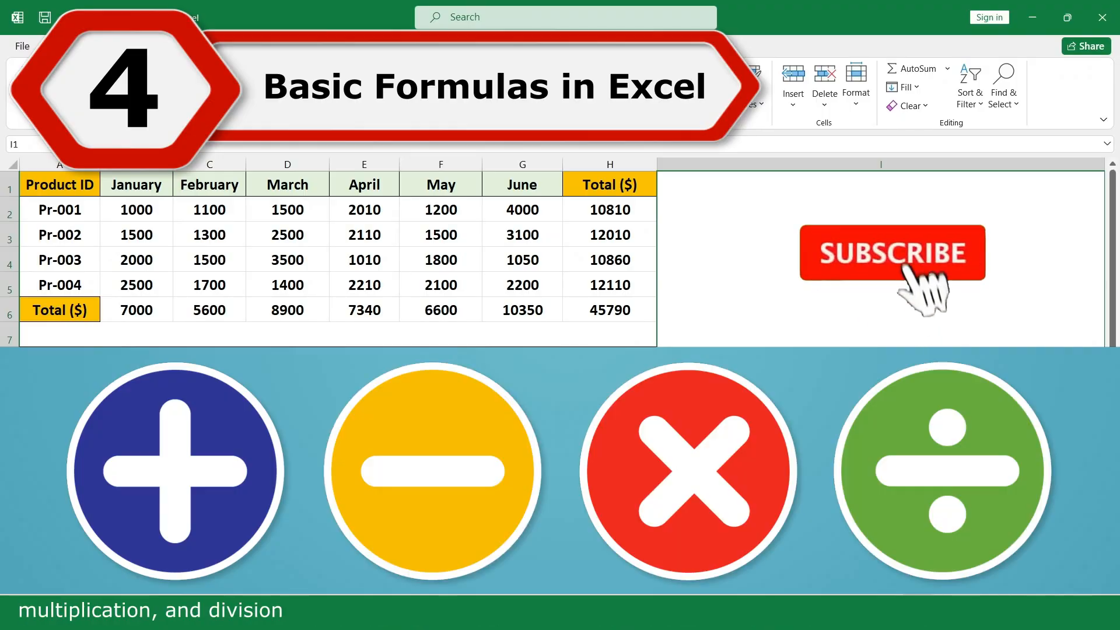
- Build Pr-001's total in H2 by adding its monthly values cell by cell
{"action": "left_click", "coordinate": [891, 252]}
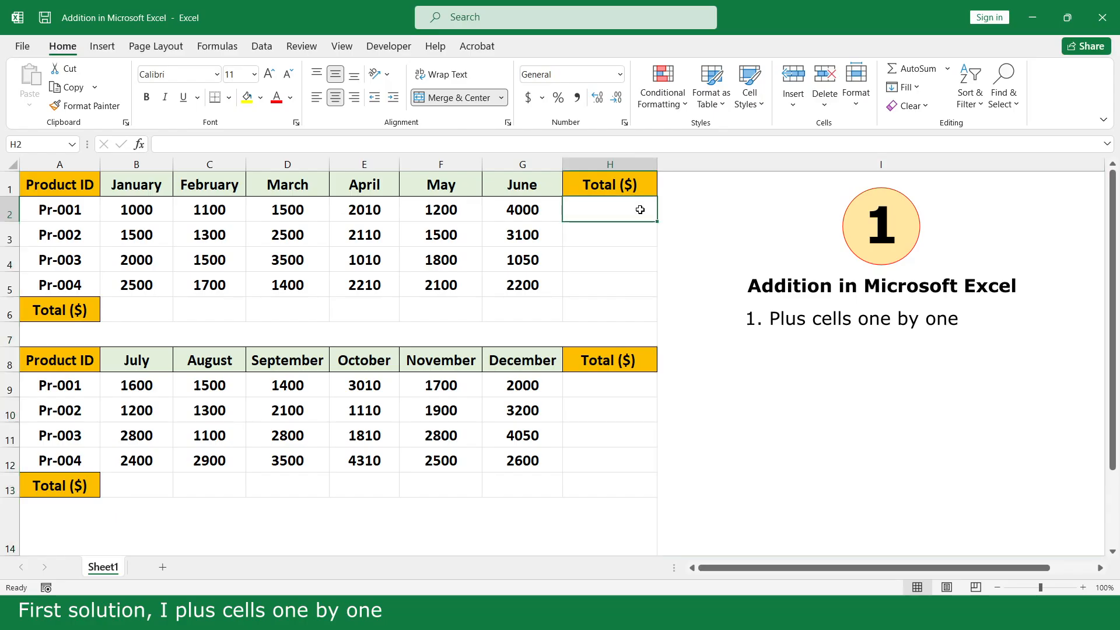
{"action": "type", "text": "="}
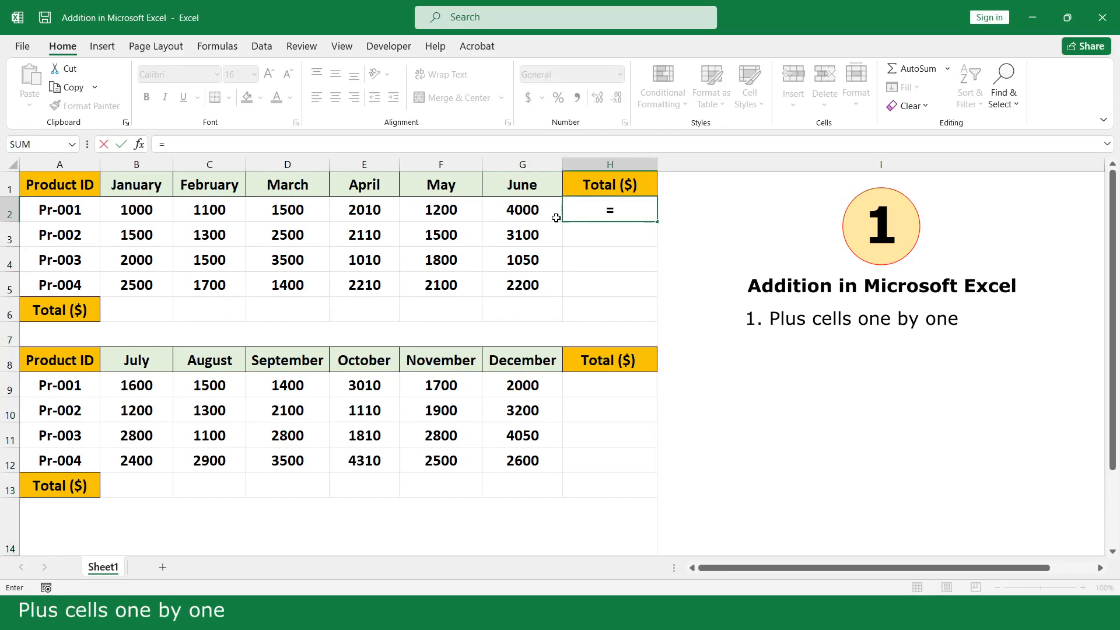
{"action": "left_click", "coordinate": [440, 209]}
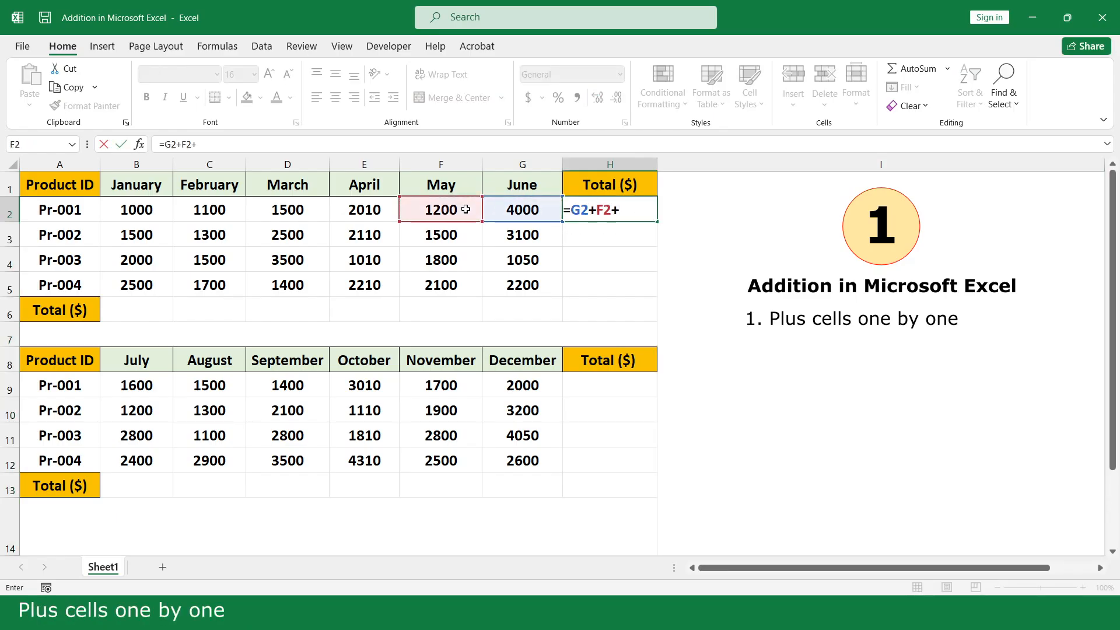
{"action": "left_click", "coordinate": [287, 209]}
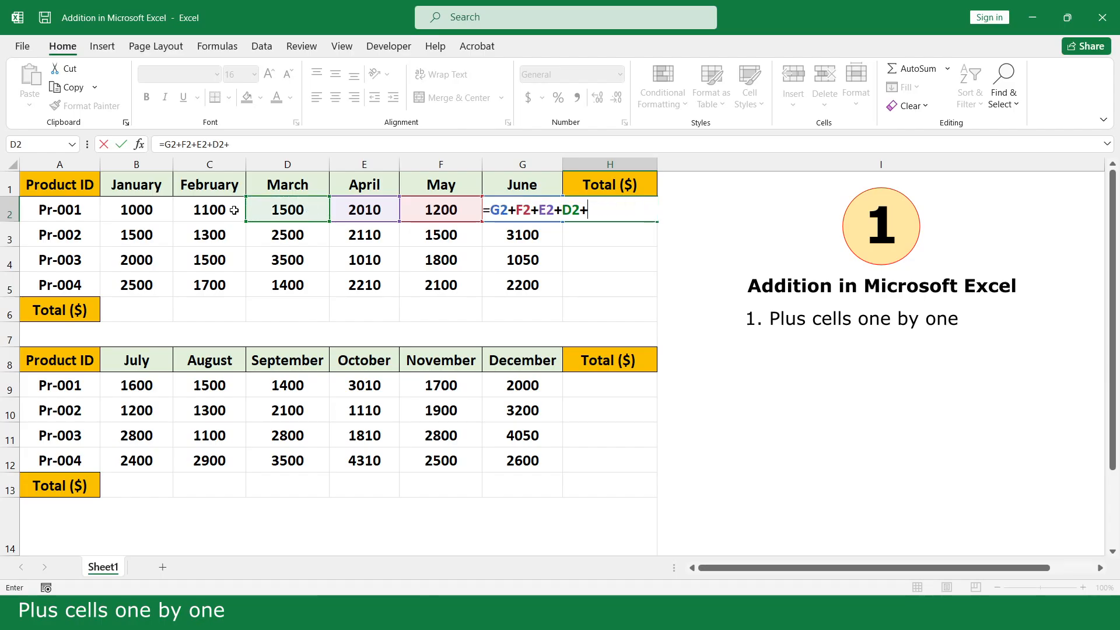
{"action": "left_click", "coordinate": [137, 209]}
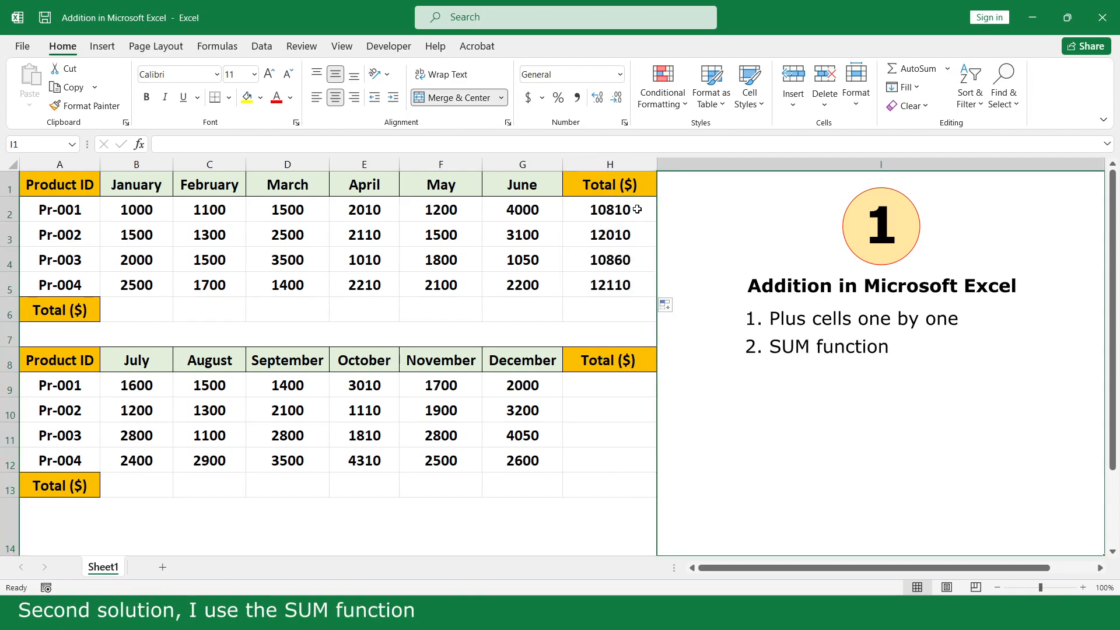
- Recompute Pr-001's total in H2 as =SUM(B2:G2) over its January–June values
{"action": "left_click", "coordinate": [608, 209]}
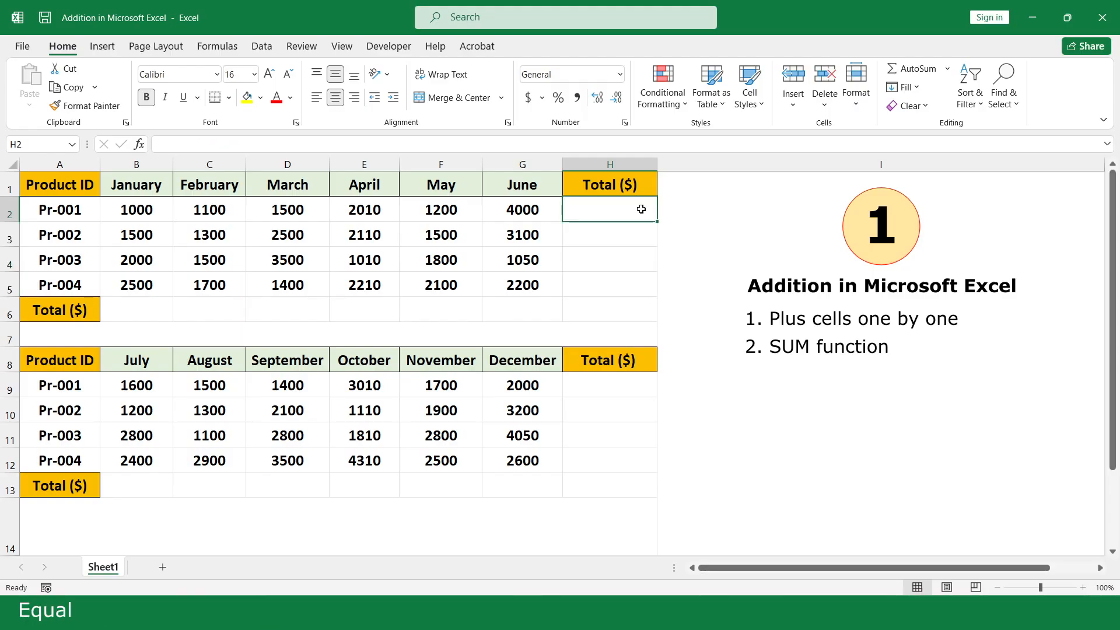
{"action": "type", "text": "=su"}
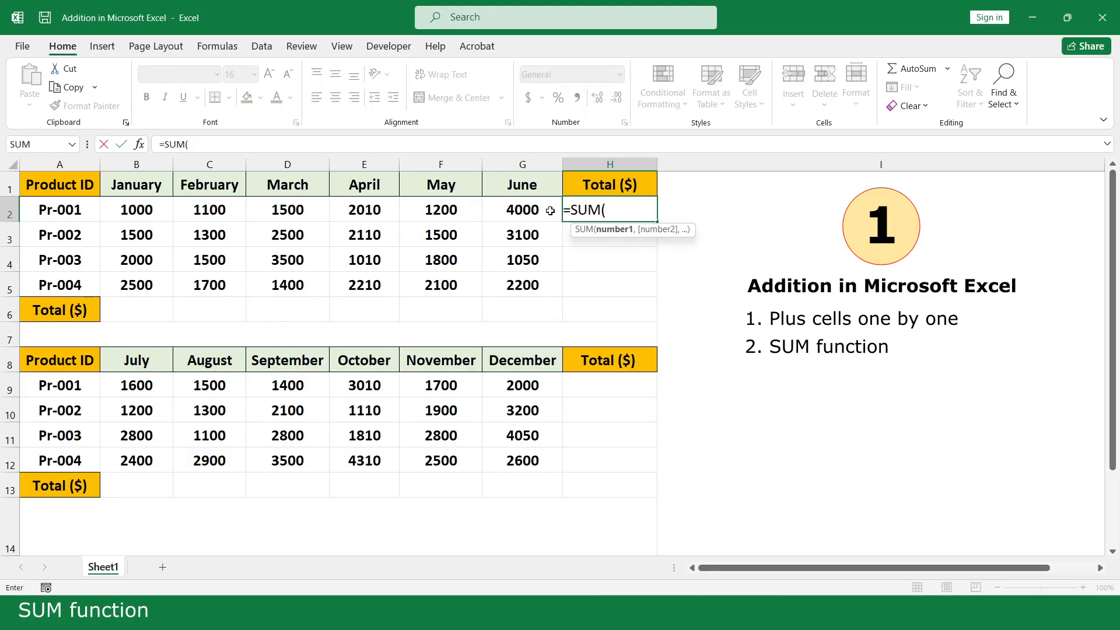
{"action": "left_click_drag", "start_coordinate": [136, 209], "coordinate": [522, 209]}
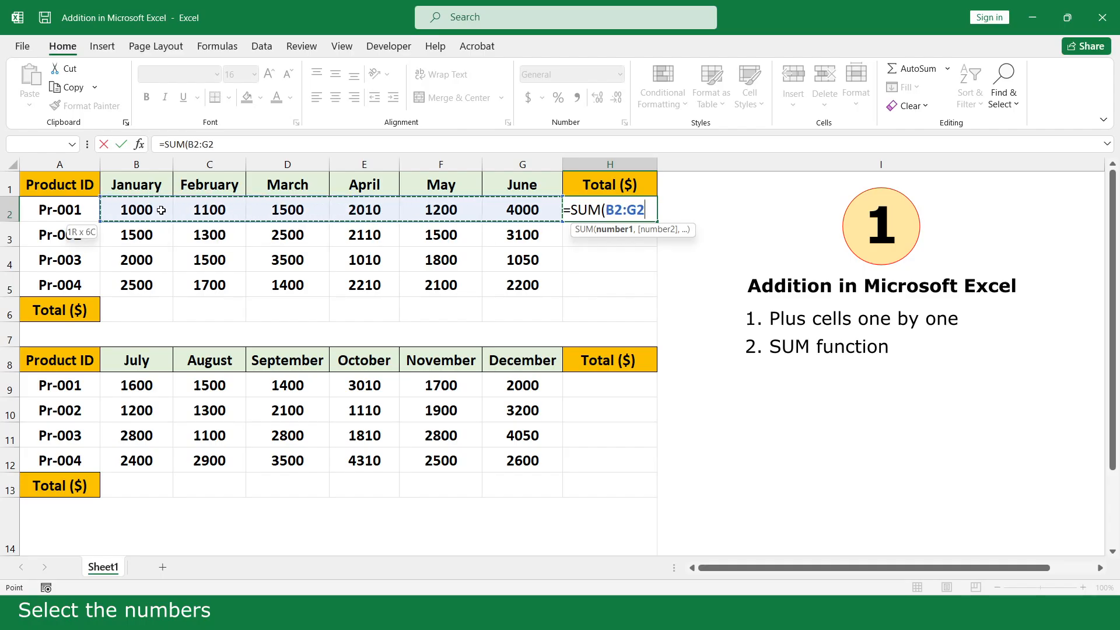
{"action": "type", "text": ")"}
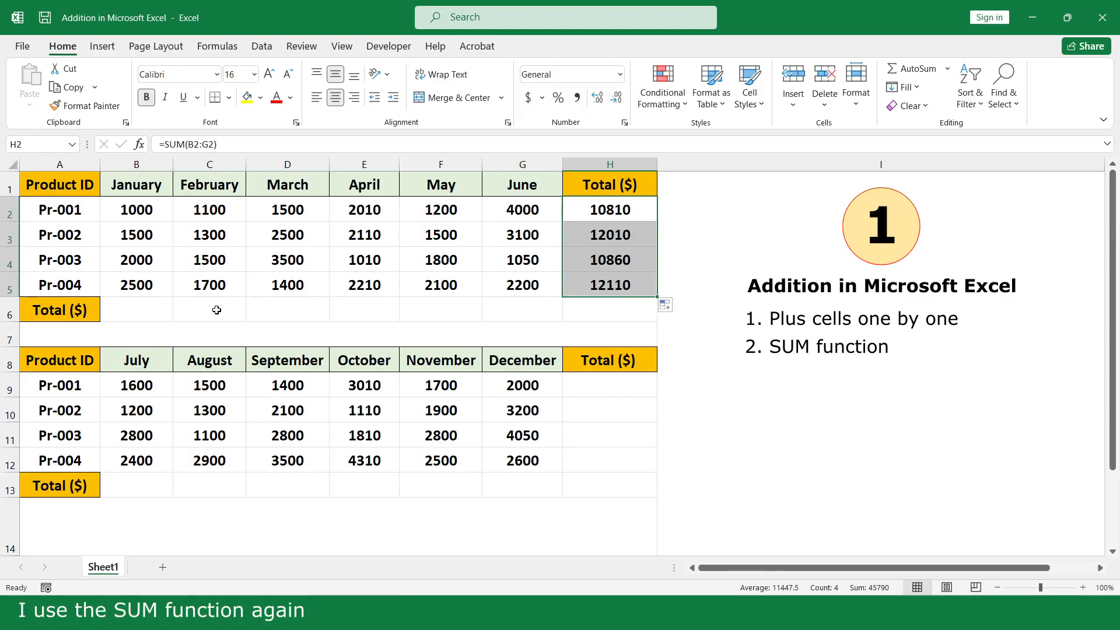
- Add the January column total with SUM and extend it across the monthly totals row
{"action": "type", "text": "=su"}
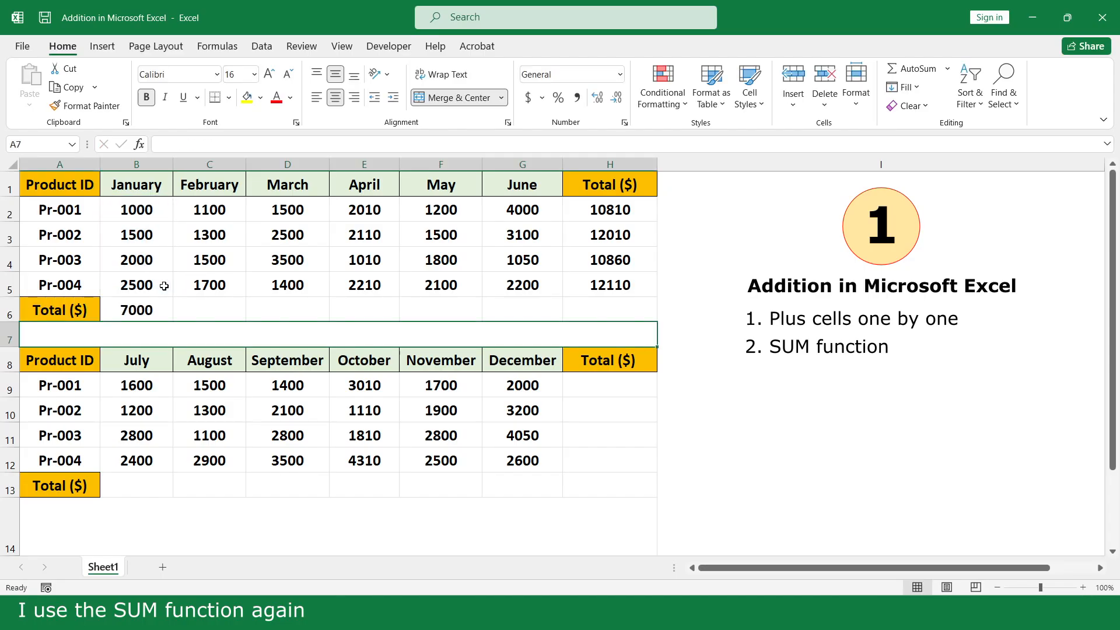
{"action": "left_click", "coordinate": [137, 309]}
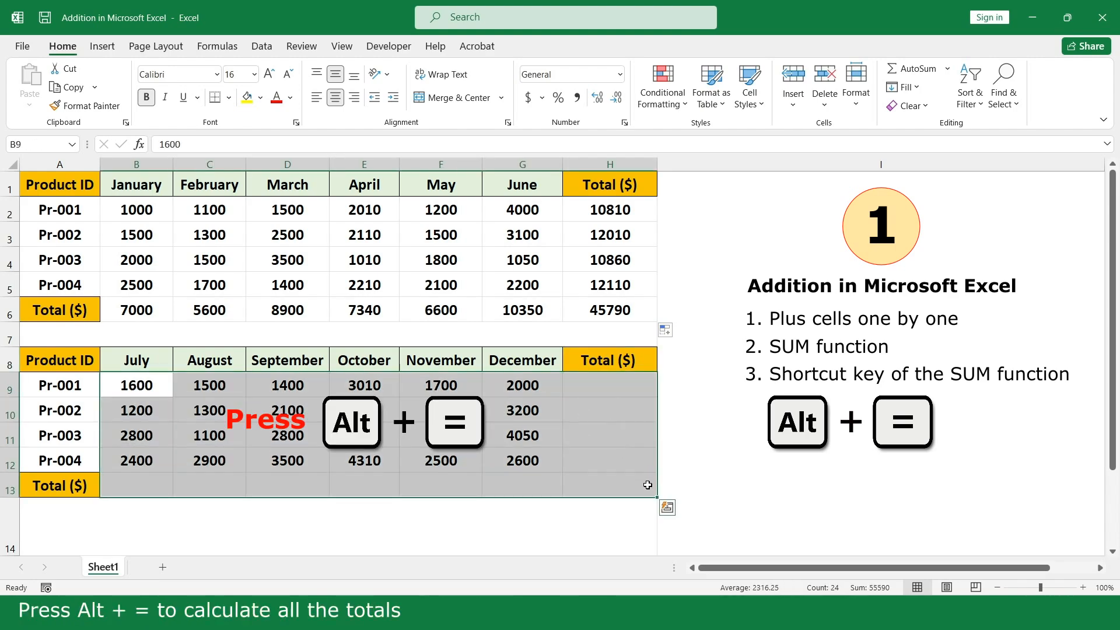
- AutoSum every product and monthly total of the July–December table with Alt+=
{"action": "key", "text": "alt+="}
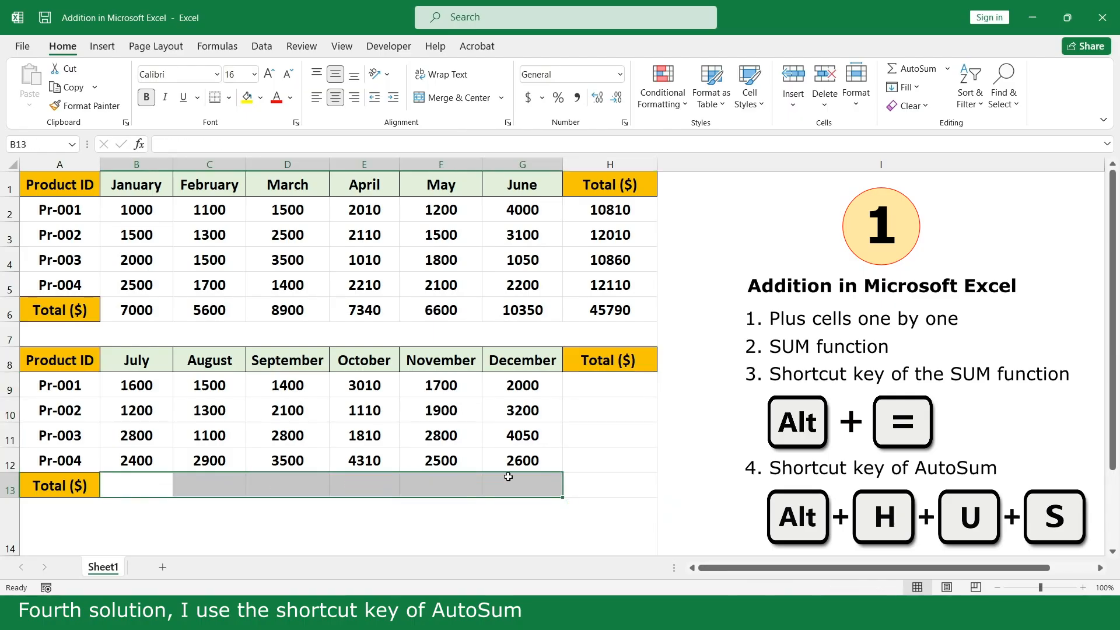
- Select the July–December figures with their total cells and AutoSum them via the ribbon keys
{"action": "left_click_drag", "start_coordinate": [136, 384], "coordinate": [610, 485]}
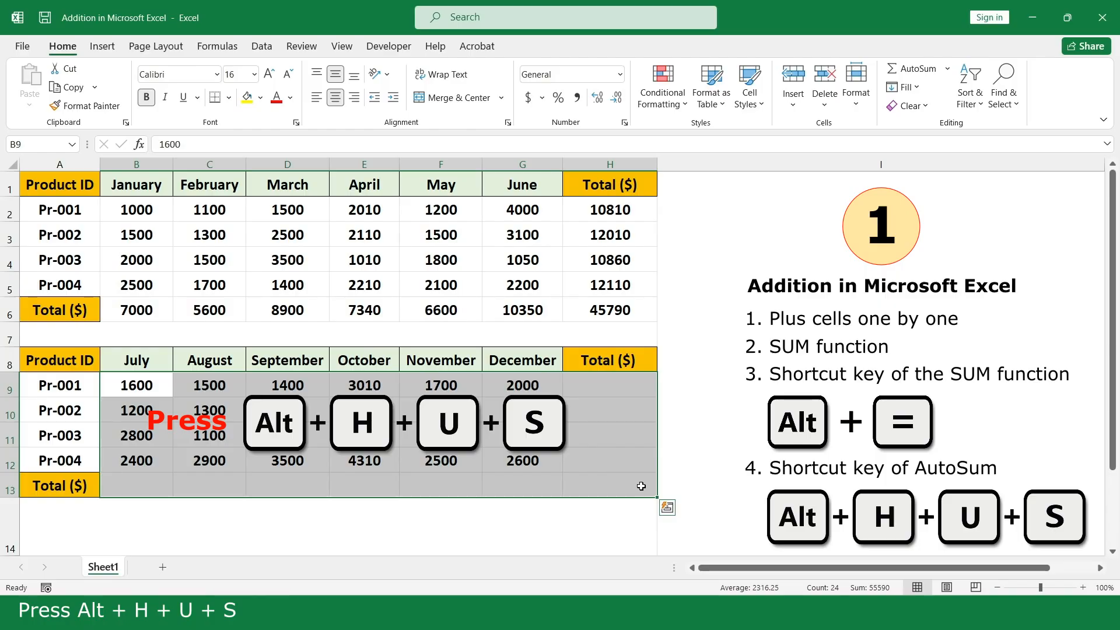
{"action": "key", "text": "alt"}
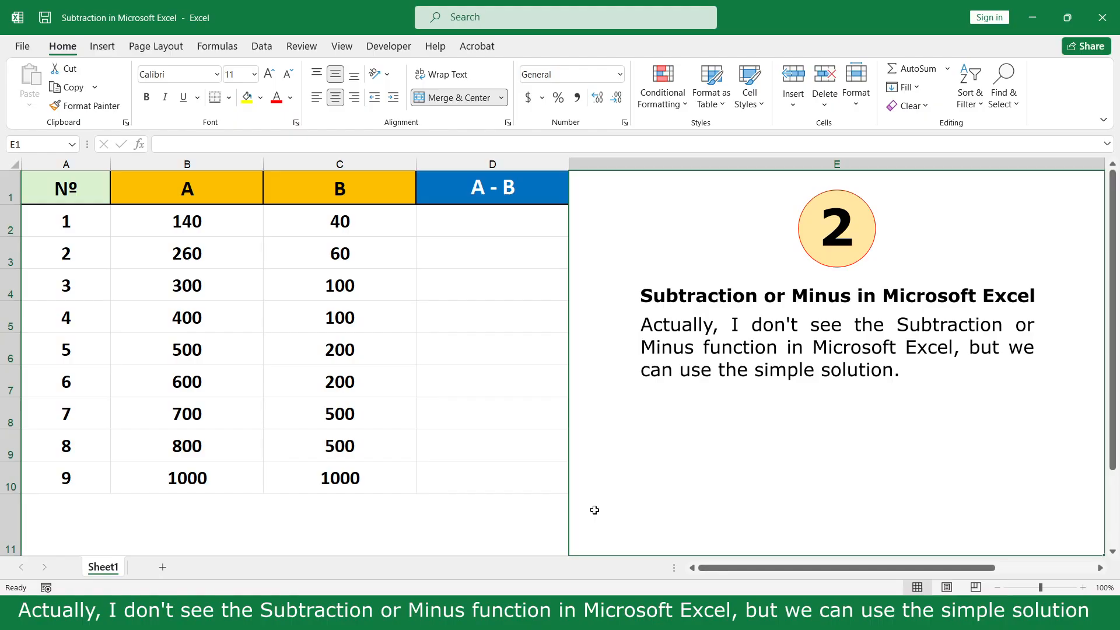
- Make D2 subtract B (40) from A (140), giving 100
{"action": "type", "text": "Example: A - B or 140 - 40"}
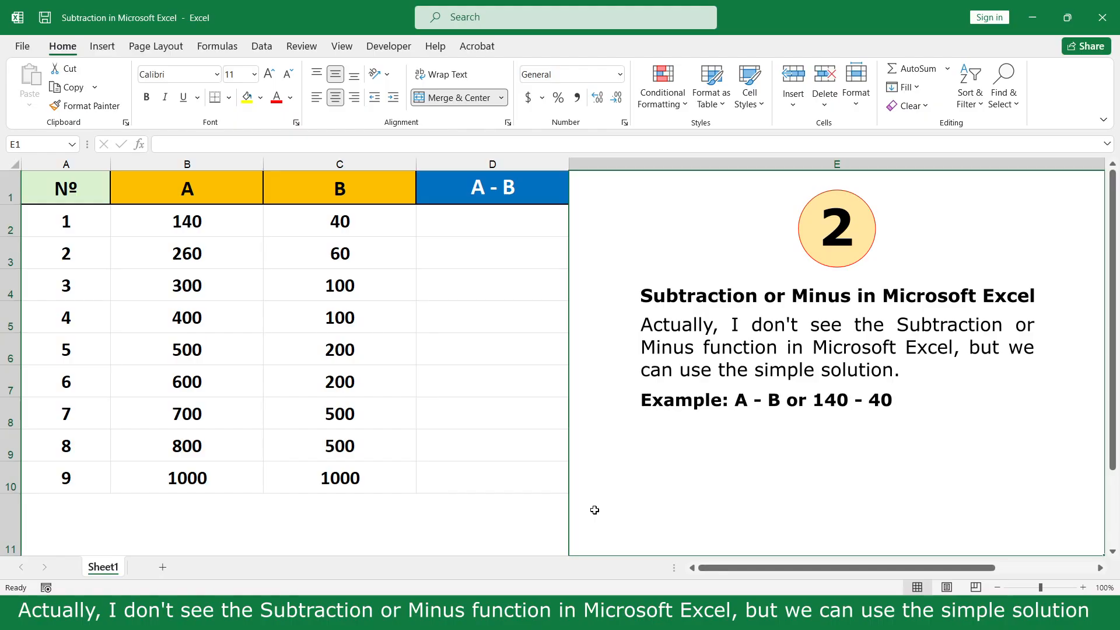
{"action": "left_click", "coordinate": [491, 220]}
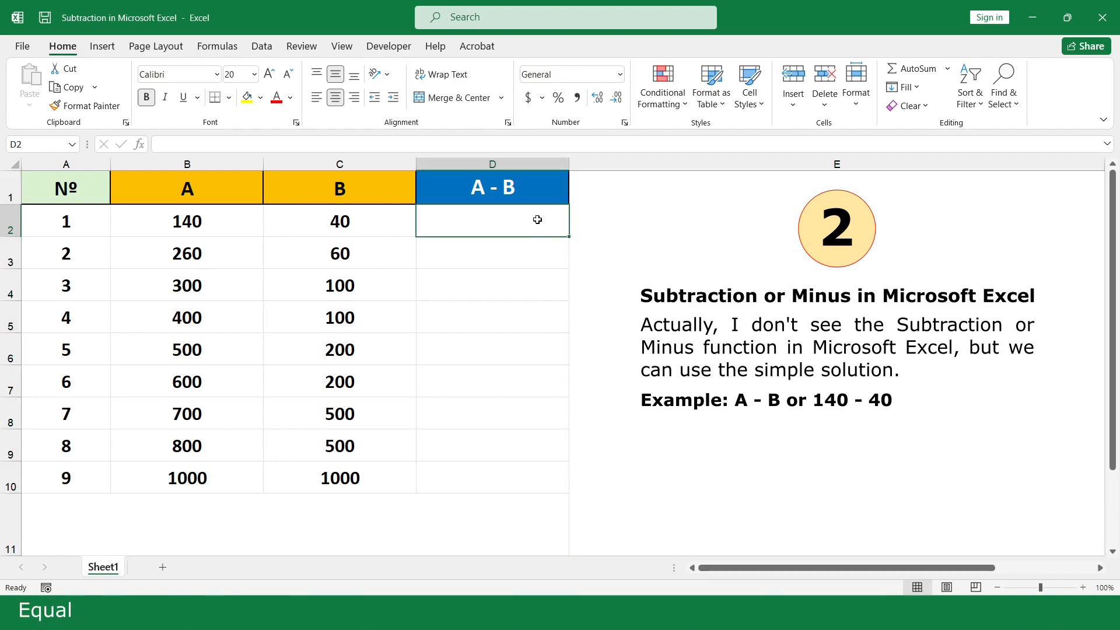
{"action": "type", "text": "="}
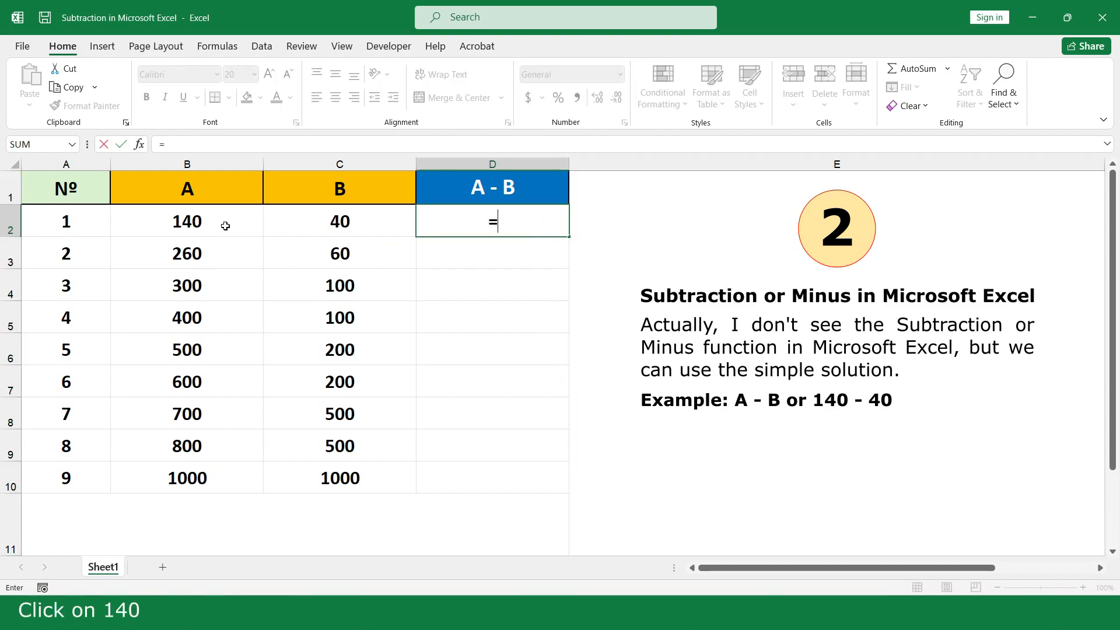
{"action": "left_click", "coordinate": [186, 222]}
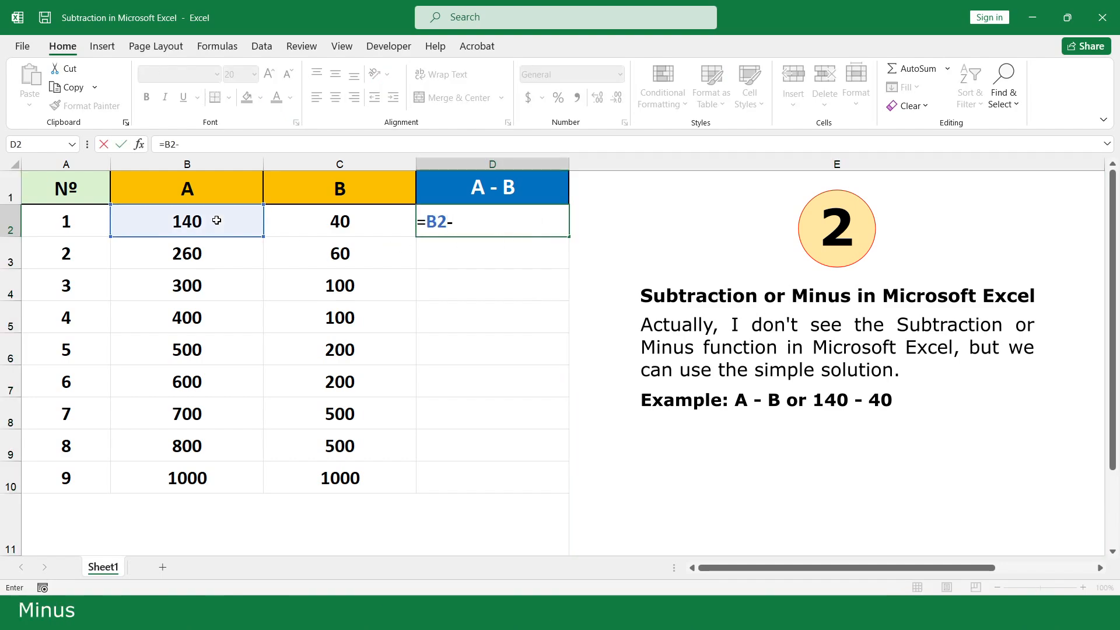
{"action": "left_click", "coordinate": [339, 220]}
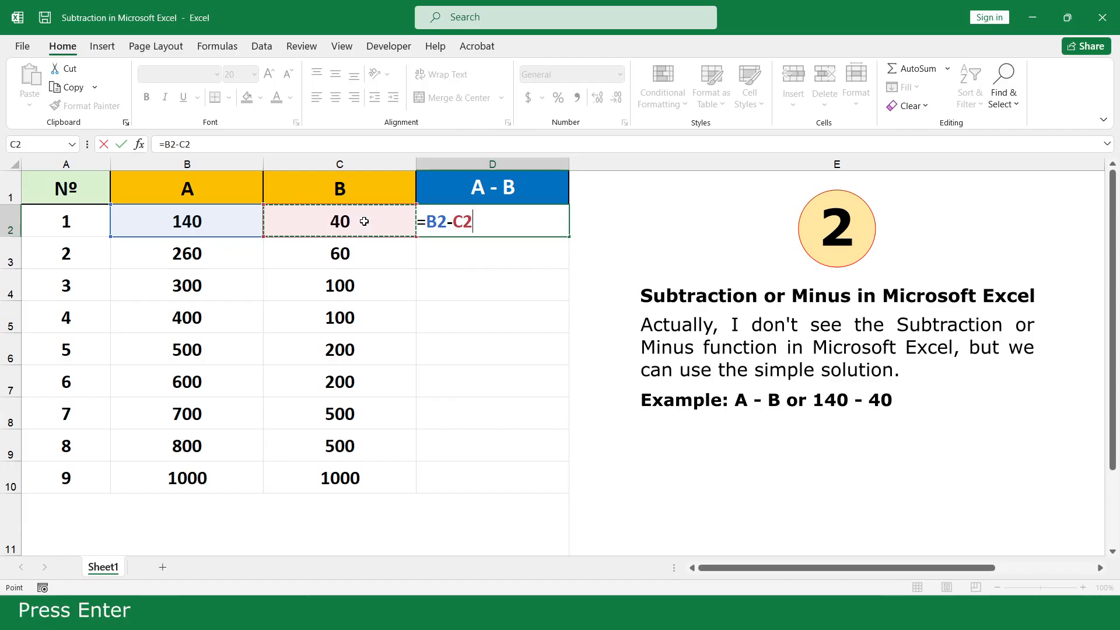
{"action": "key", "text": "Enter"}
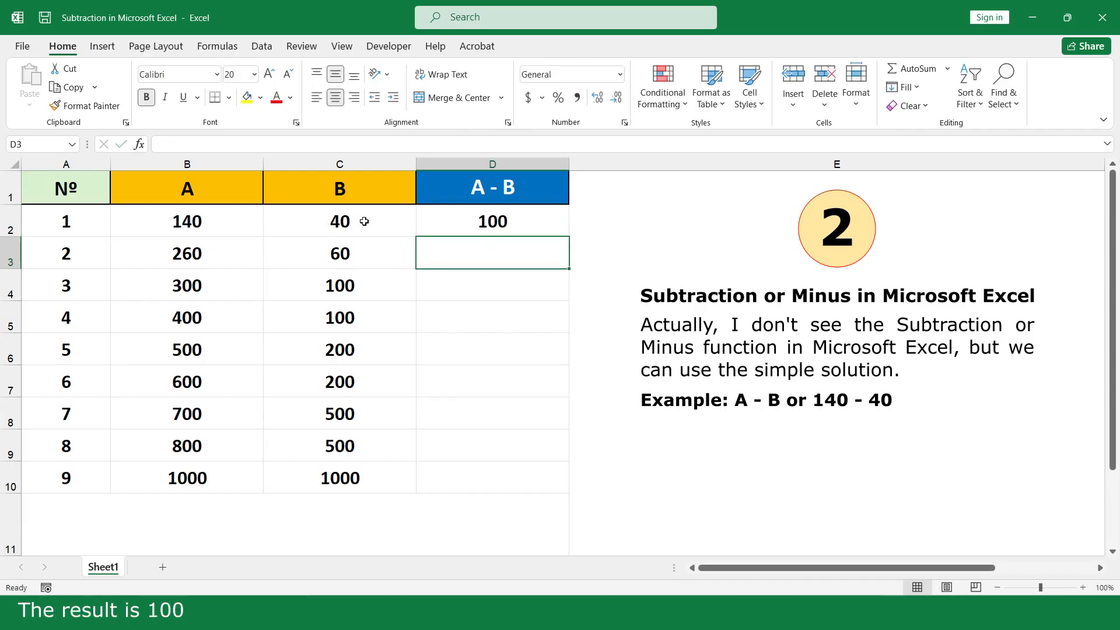
{"action": "left_click", "coordinate": [493, 220]}
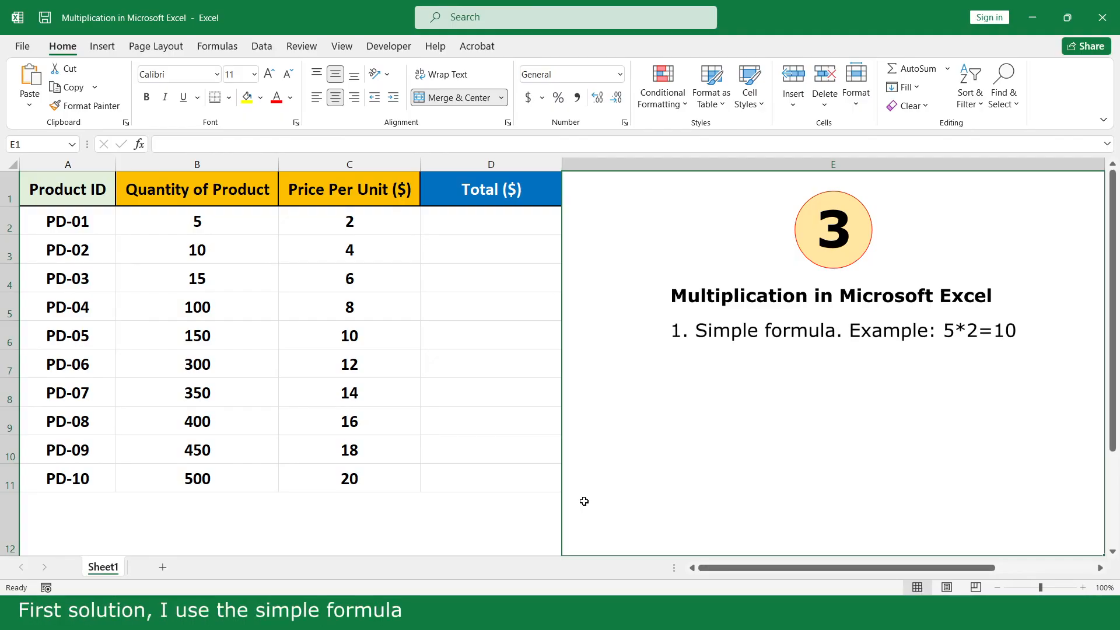
- Make PD-01's Total the quantity times price per unit, showing 10, and review its formula
{"action": "left_click", "coordinate": [491, 221]}
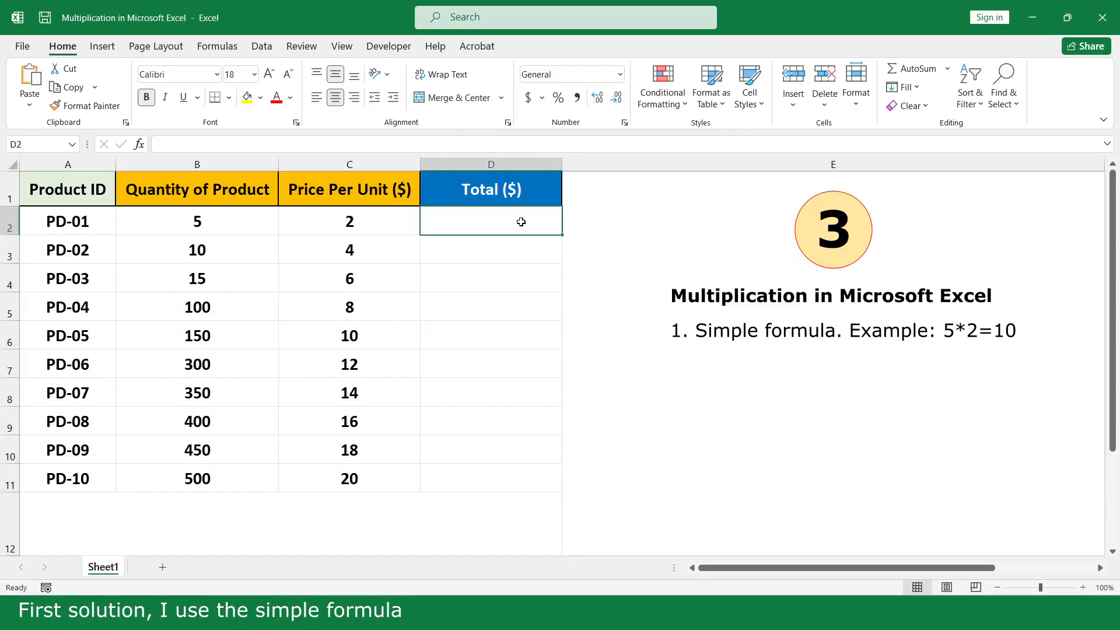
{"action": "type", "text": "=B2*"}
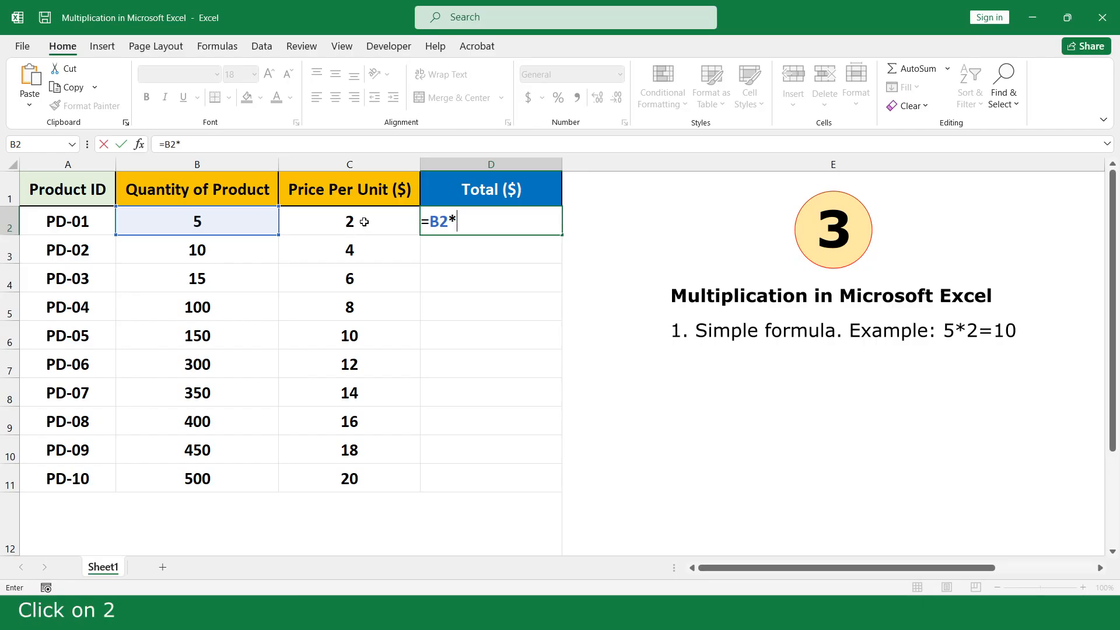
{"action": "key", "text": "Enter"}
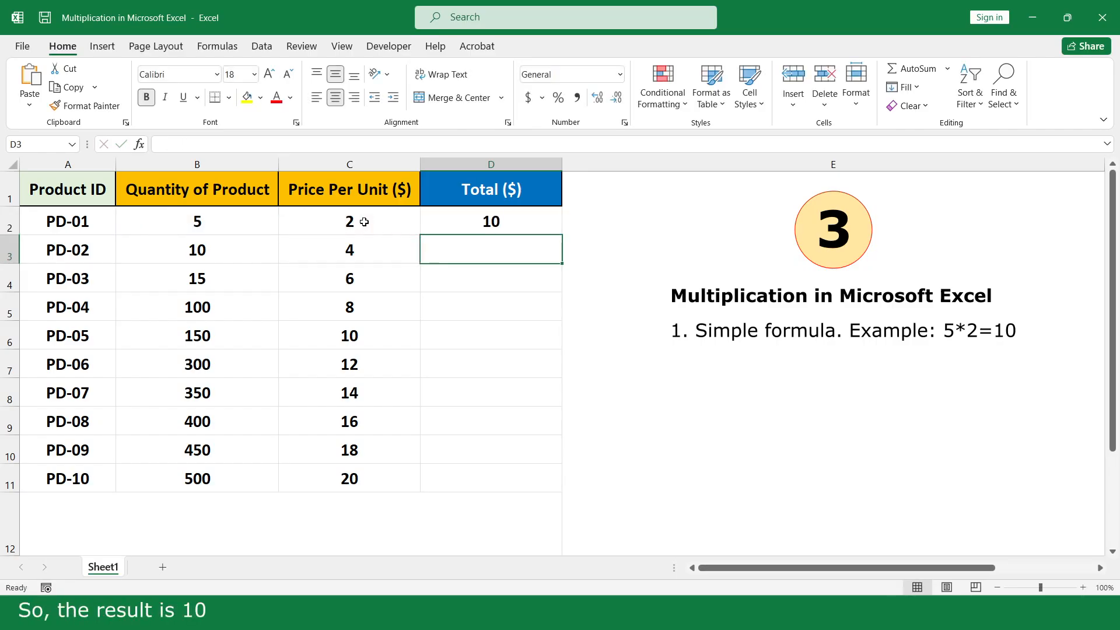
{"action": "left_click", "coordinate": [491, 221]}
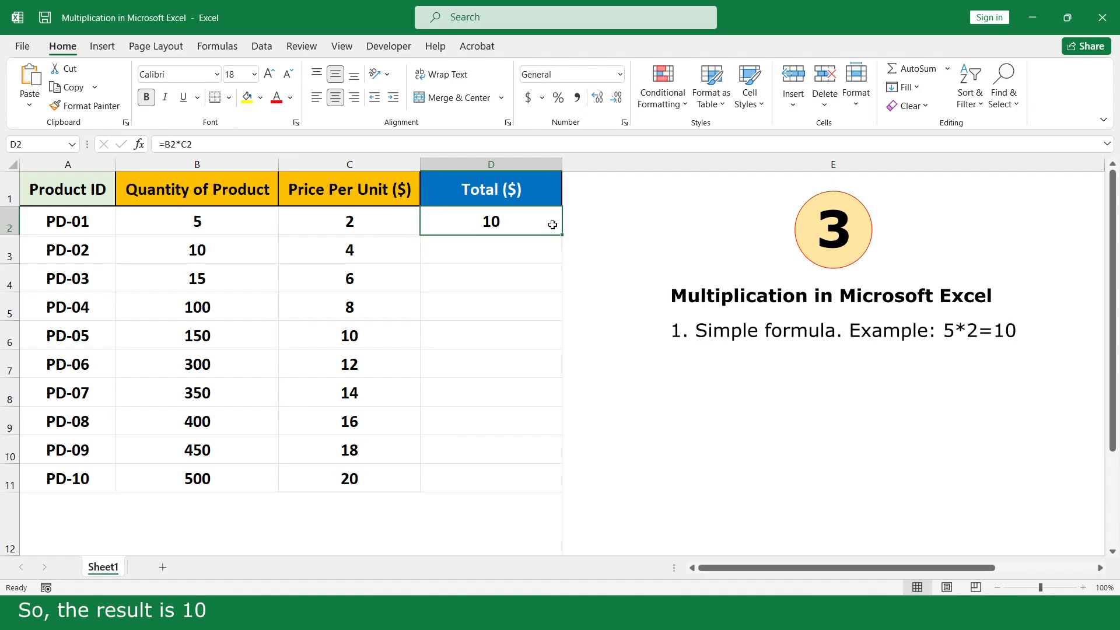
{"action": "double_click", "coordinate": [559, 233]}
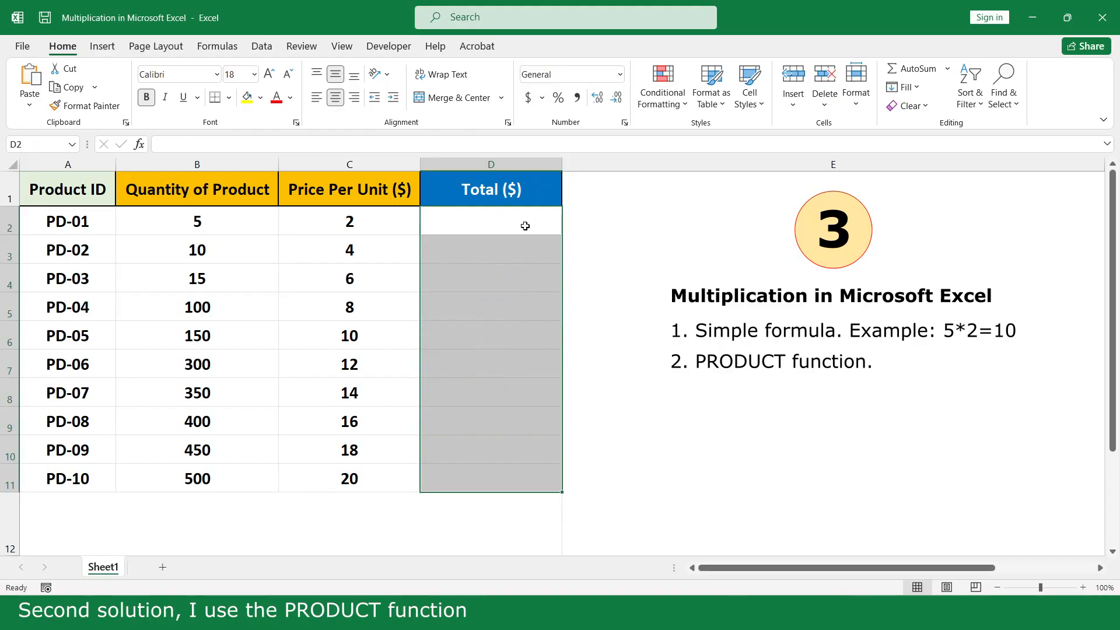
- Recalculate PD-01's Total as =PRODUCT(B2:C2) and copy it down the Total column
{"action": "type", "text": "=pr"}
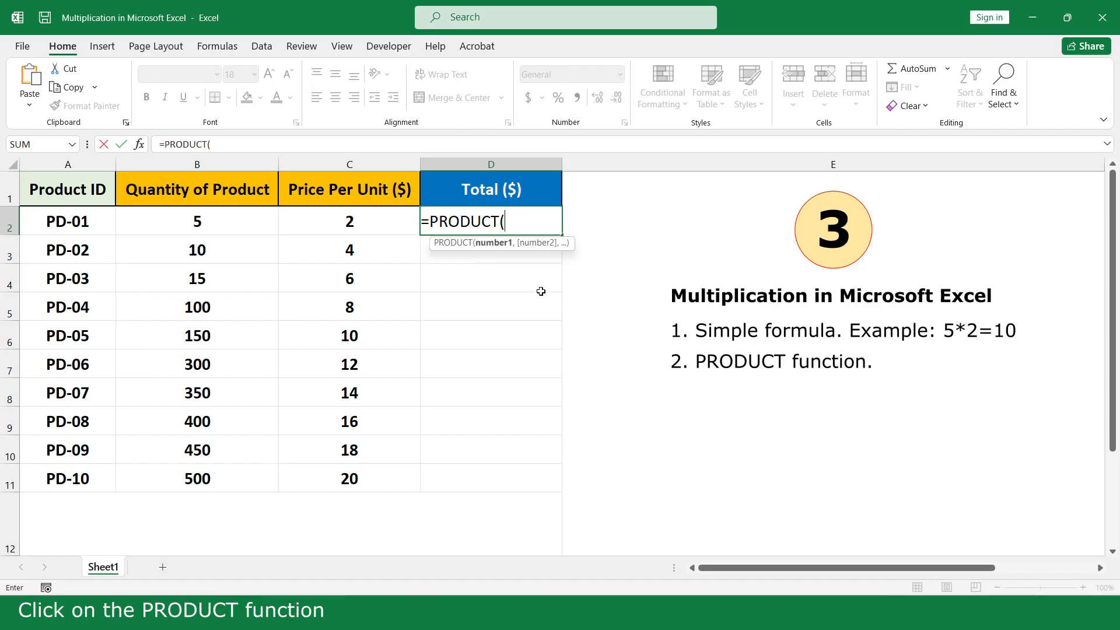
{"action": "left_click_drag", "start_coordinate": [197, 220], "coordinate": [348, 221]}
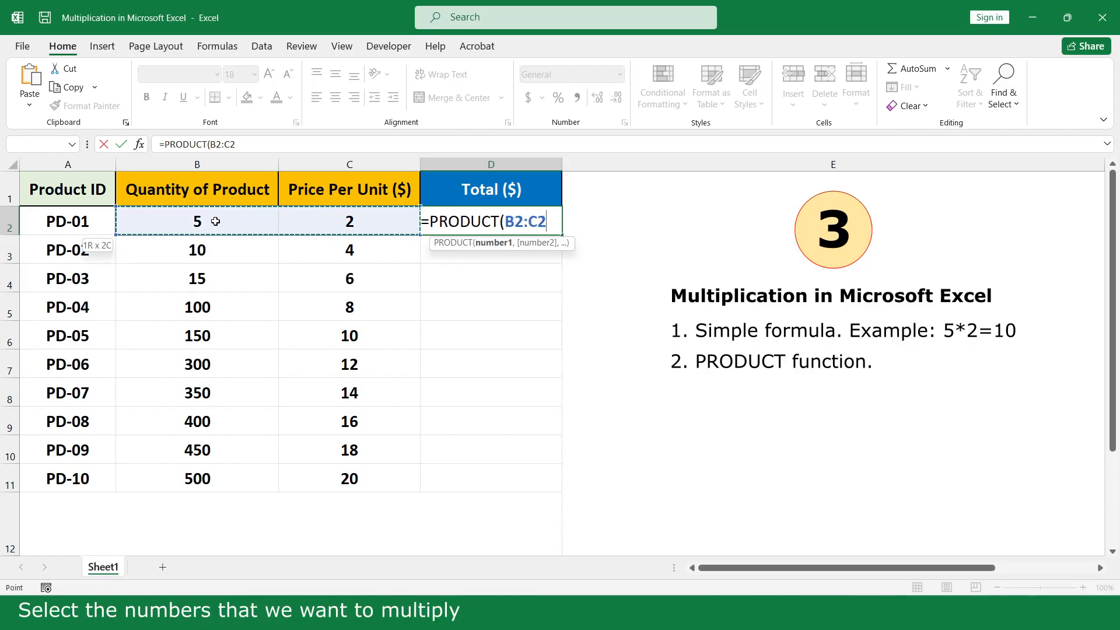
{"action": "type", "text": ")"}
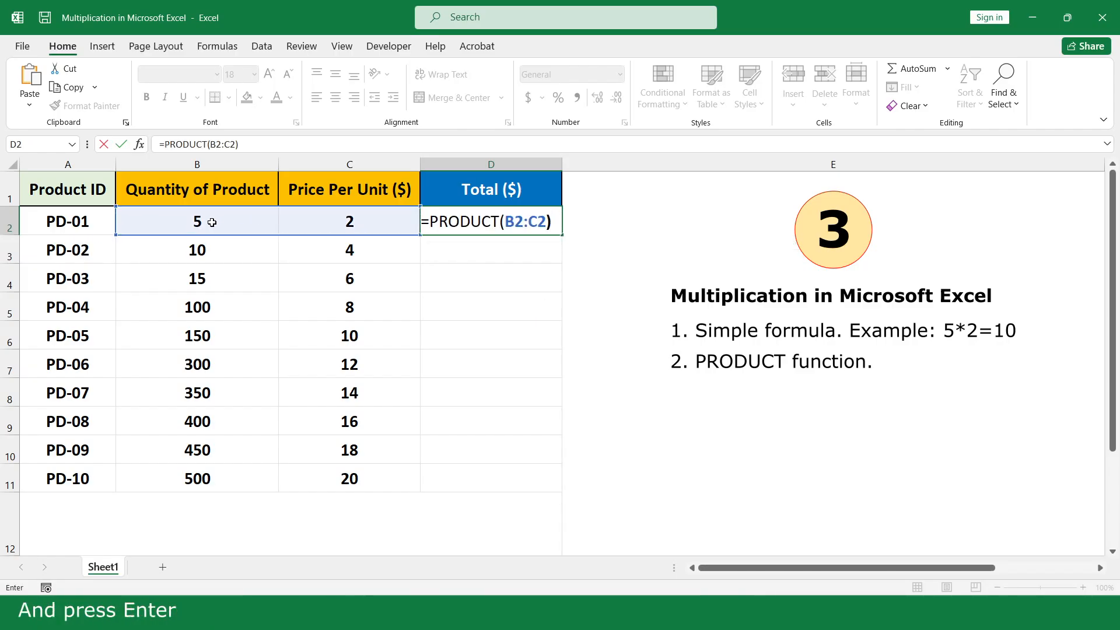
{"action": "key", "text": "enter"}
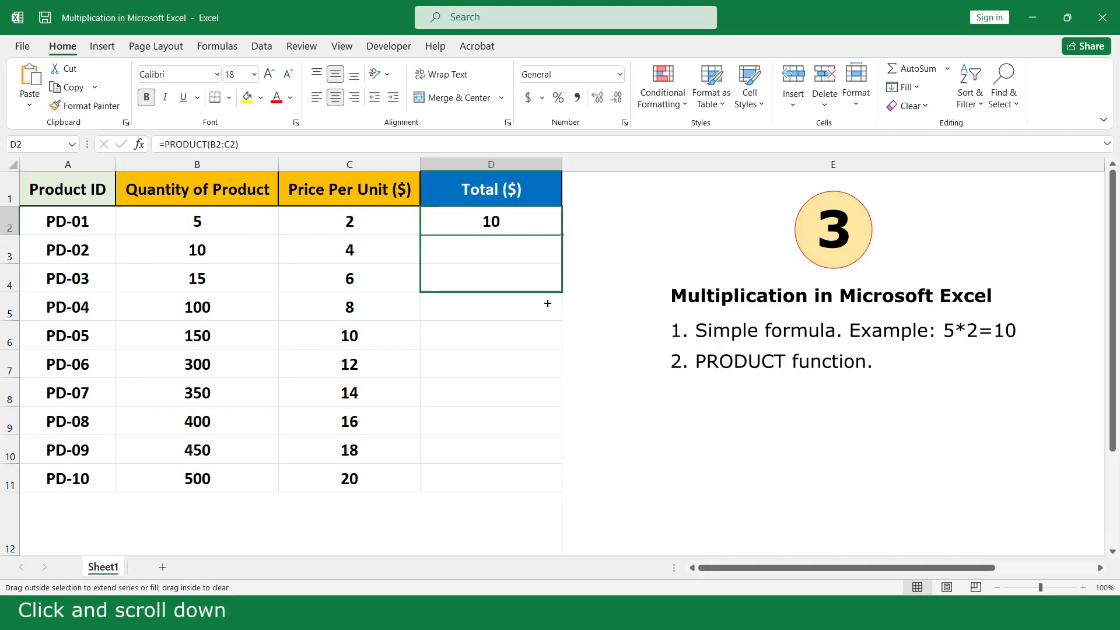
{"action": "left_click_drag", "start_coordinate": [491, 221], "coordinate": [491, 478]}
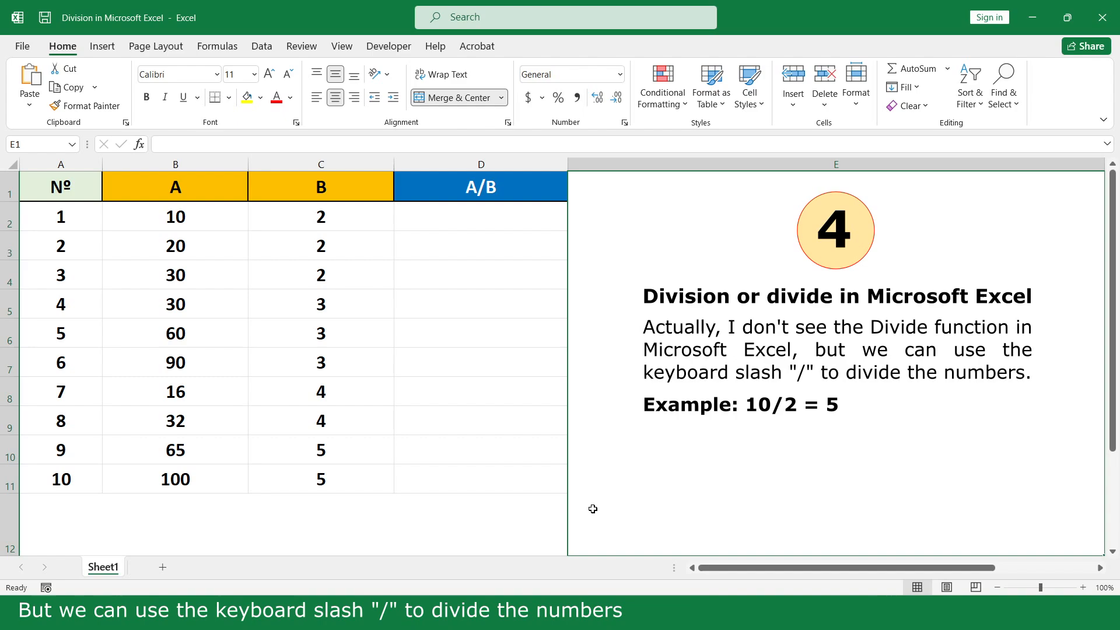
- Make the first A/B cell divide A (10) by B (2)
{"action": "left_click", "coordinate": [480, 217]}
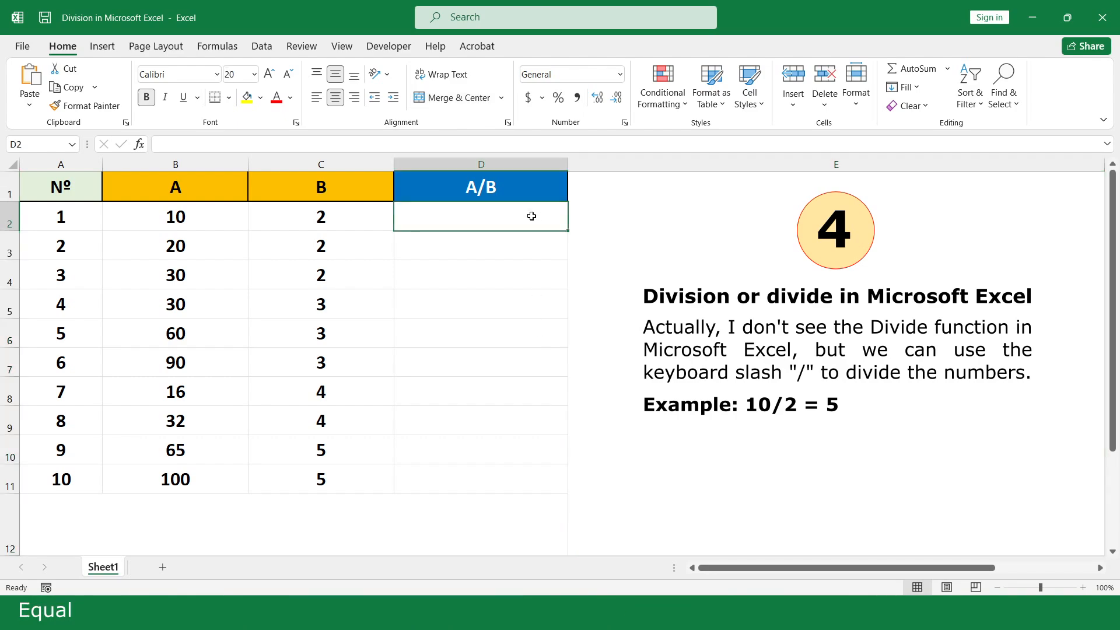
{"action": "type", "text": "="}
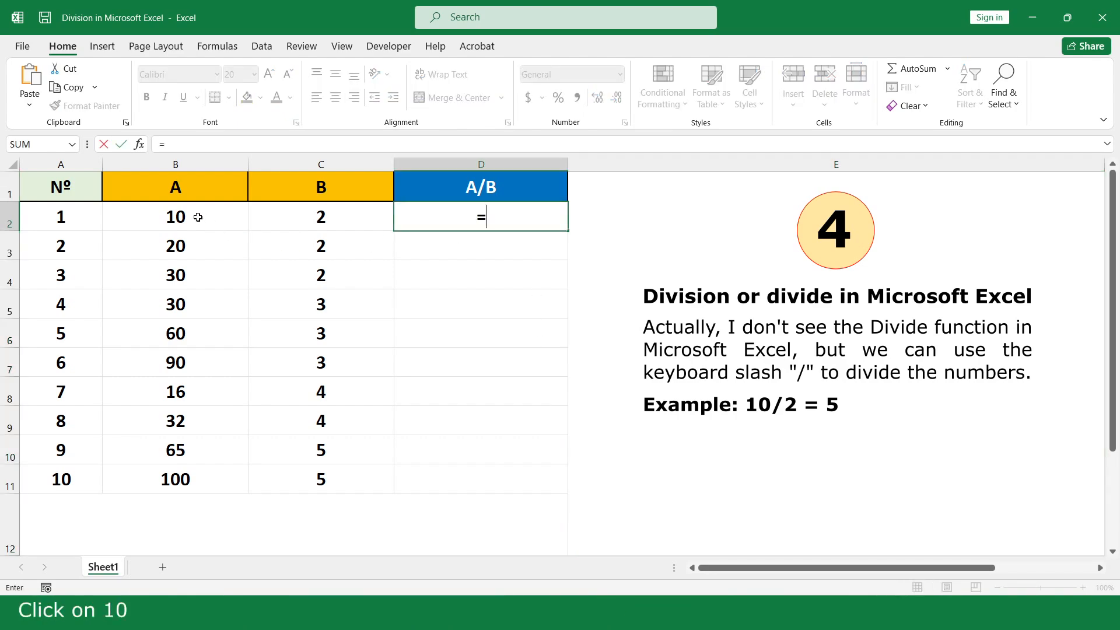
{"action": "left_click", "coordinate": [175, 217]}
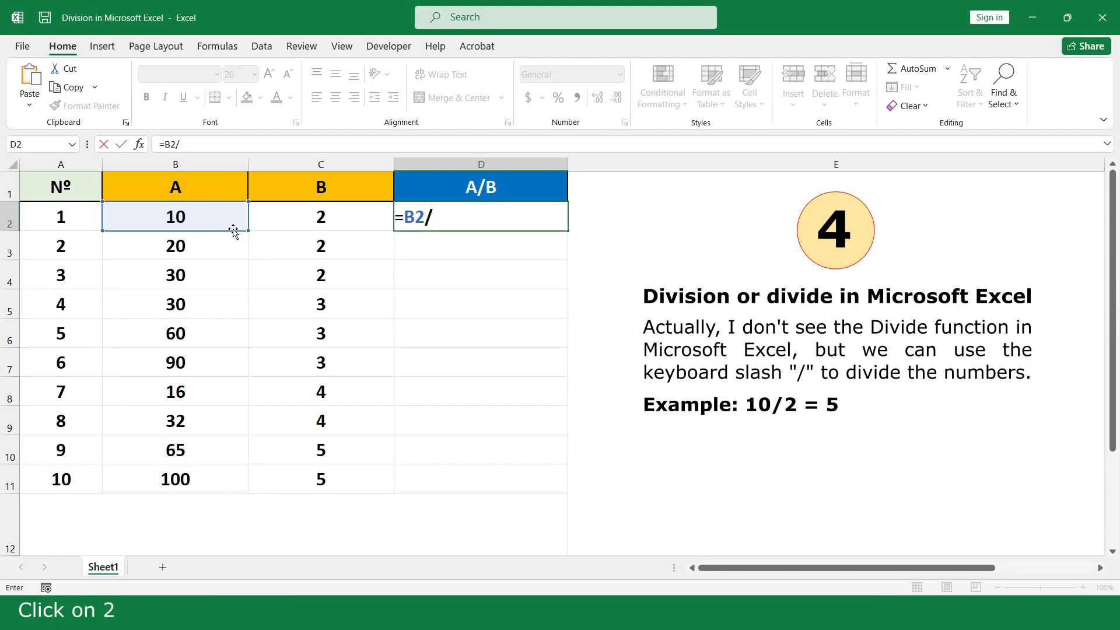
{"action": "left_click", "coordinate": [321, 216]}
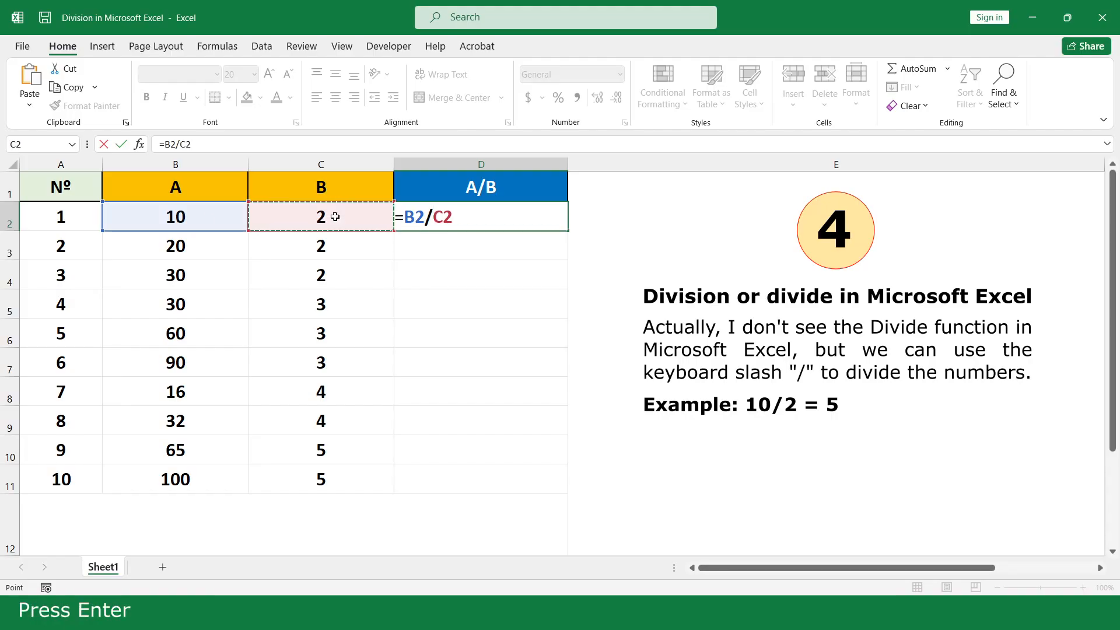